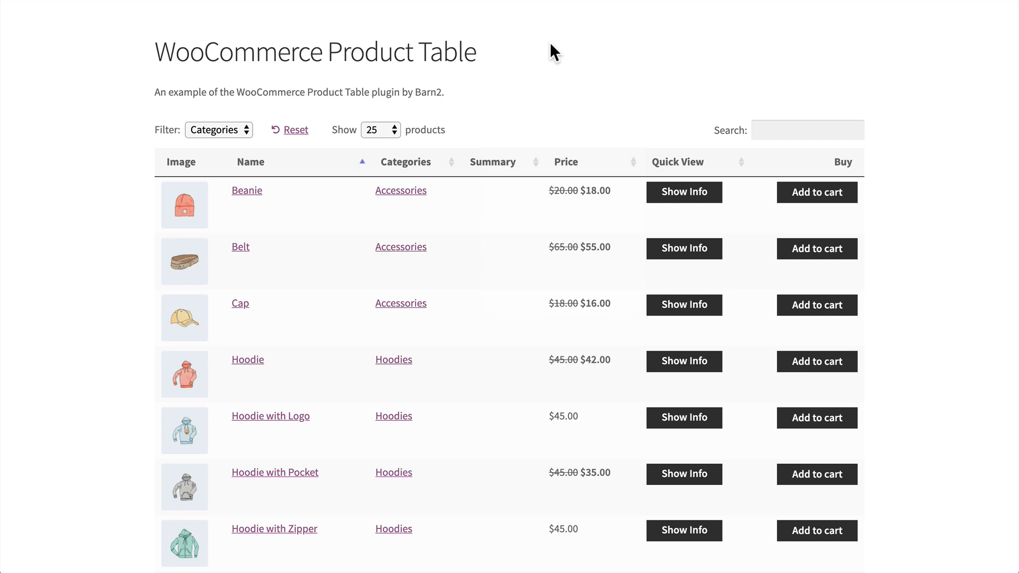
mouse_move(469, 116)
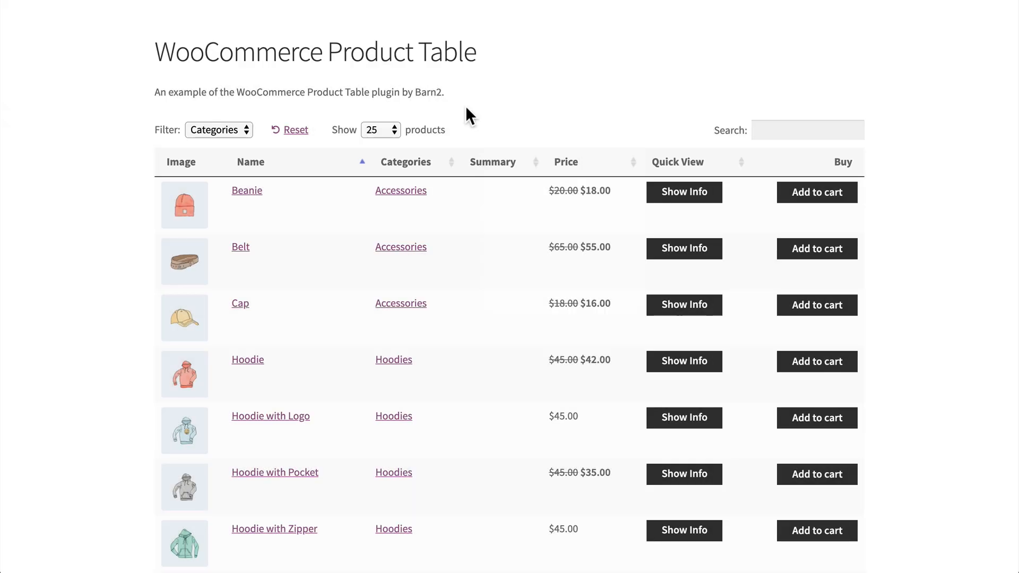
- Filter the product table to the Tshirts category and enter a query in the Search box
left_click(250, 162)
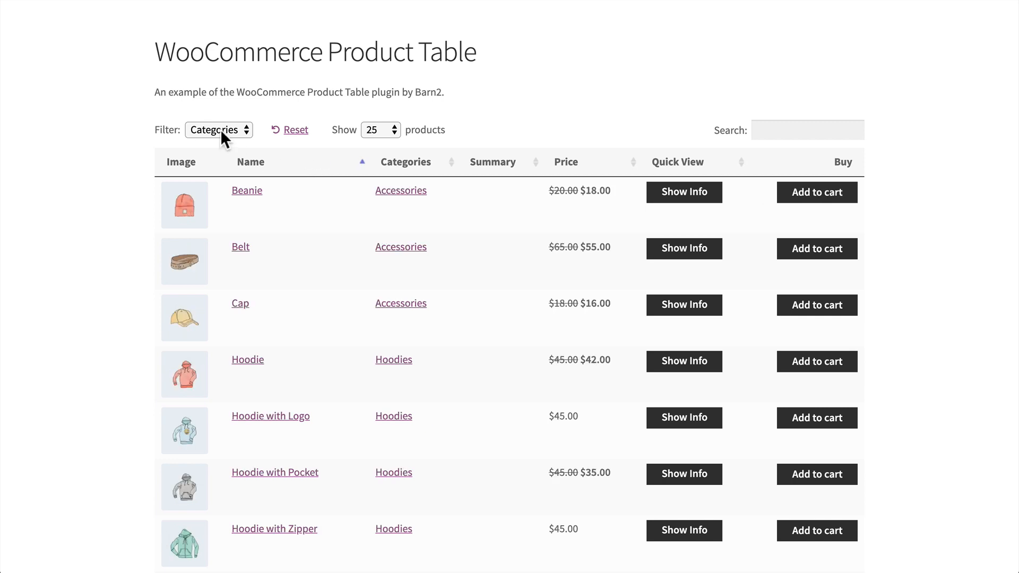
left_click(219, 130)
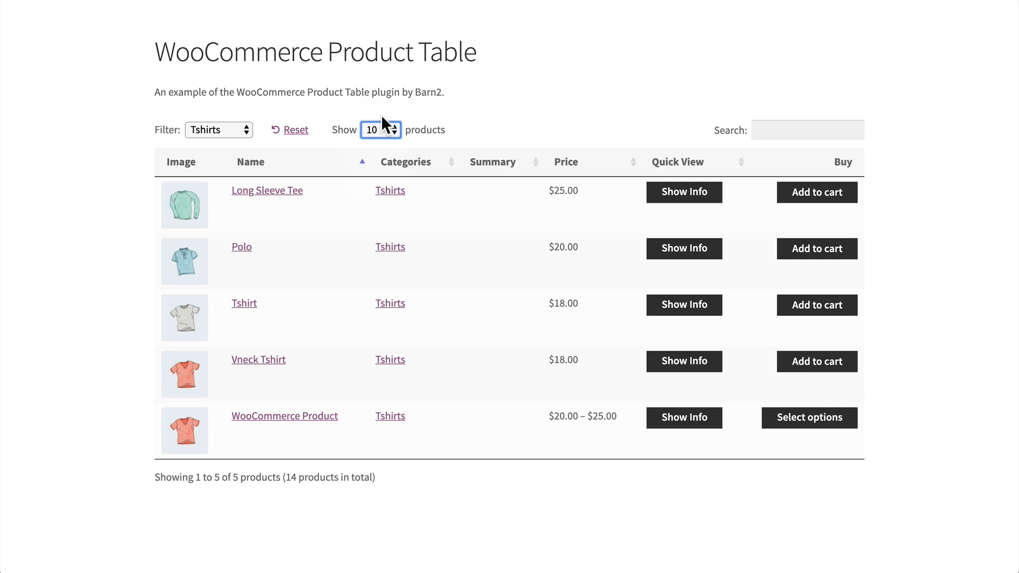
left_click(808, 129)
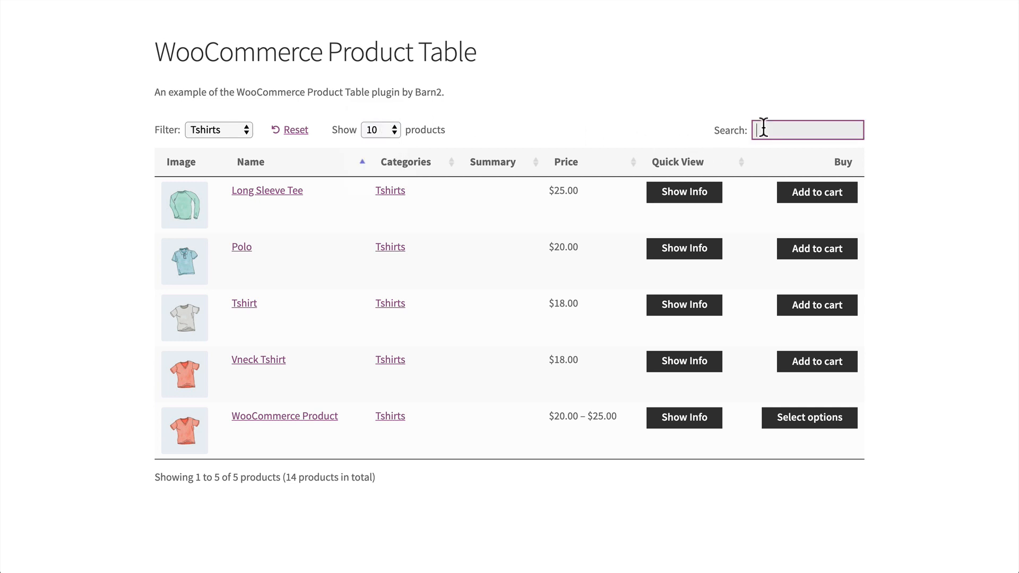
type("long")
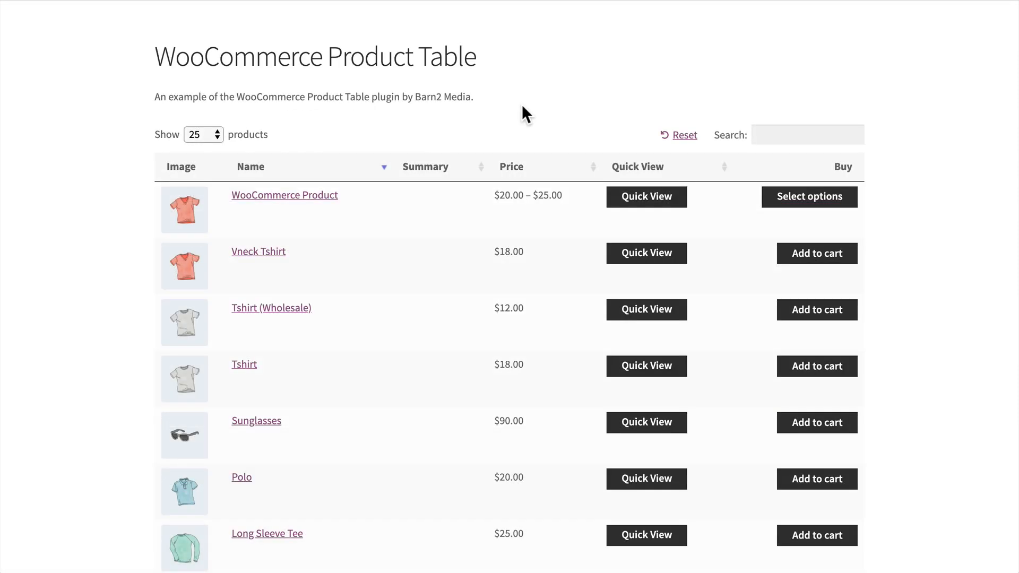
left_click(647, 196)
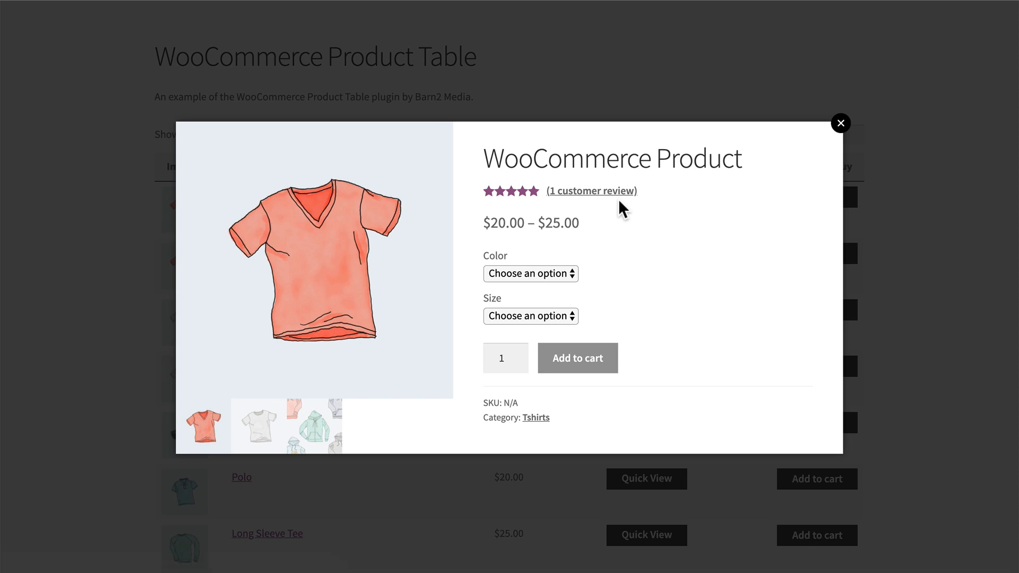
left_click(530, 273)
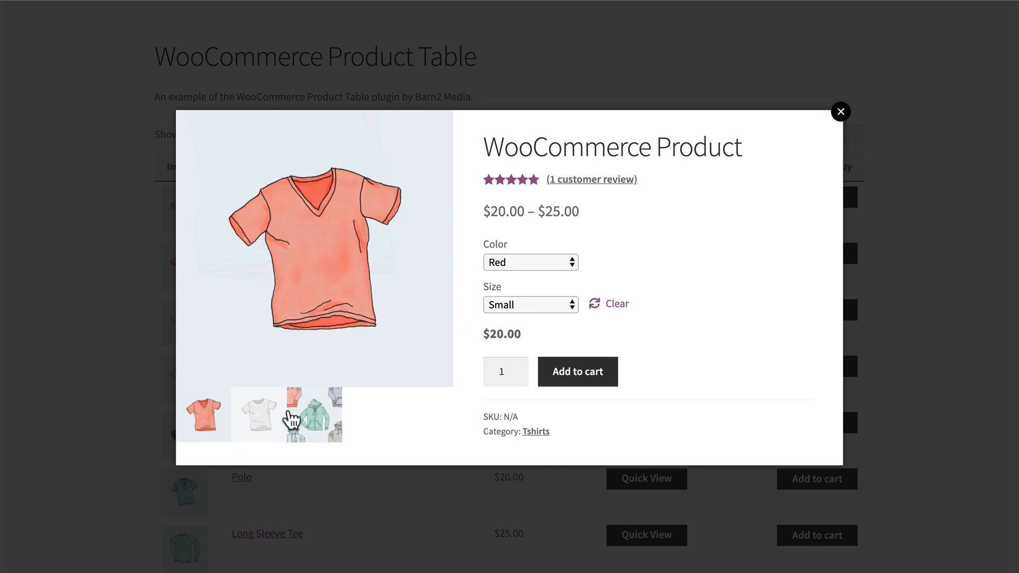
left_click(315, 415)
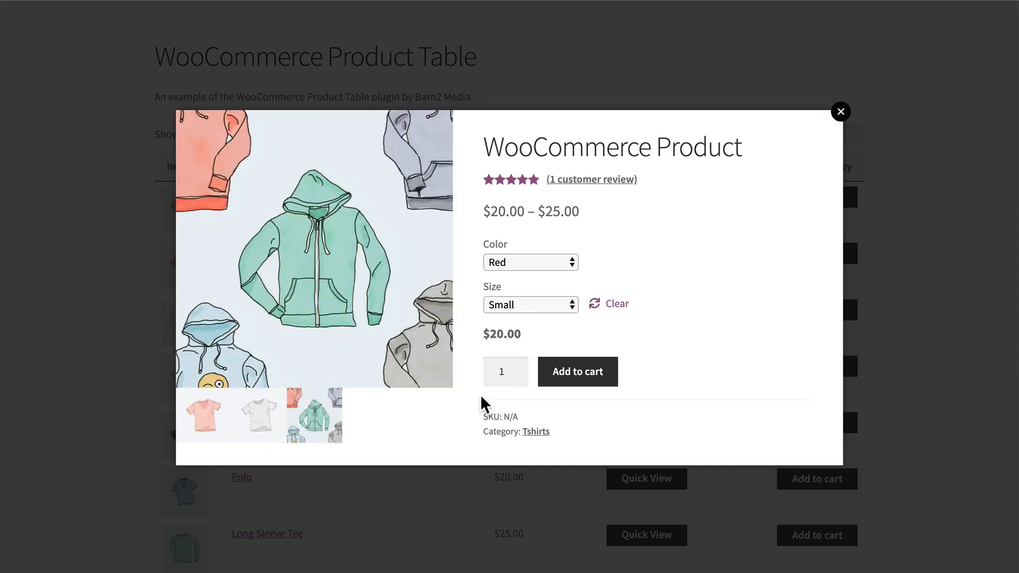
left_click(841, 111)
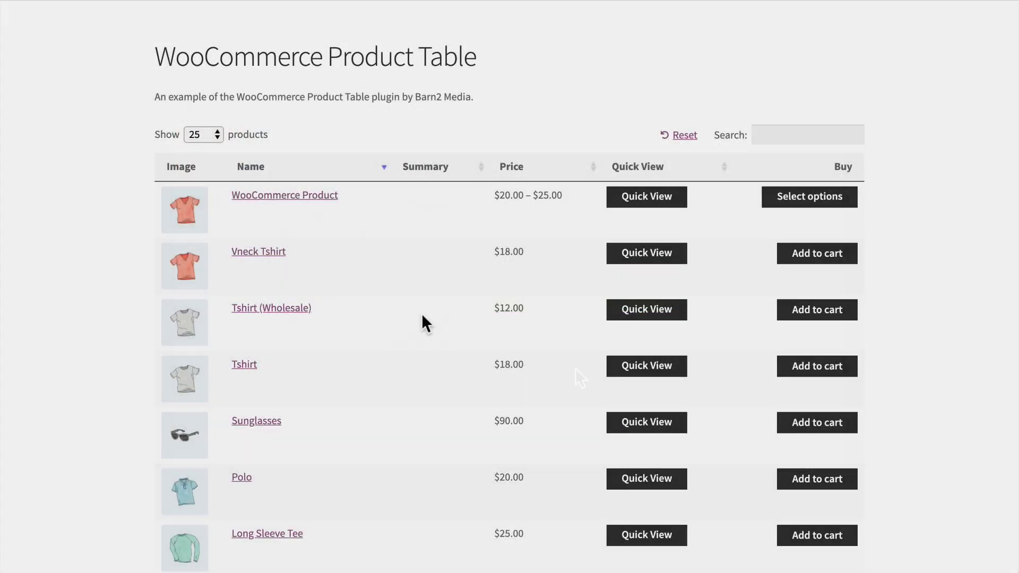
left_click(646, 253)
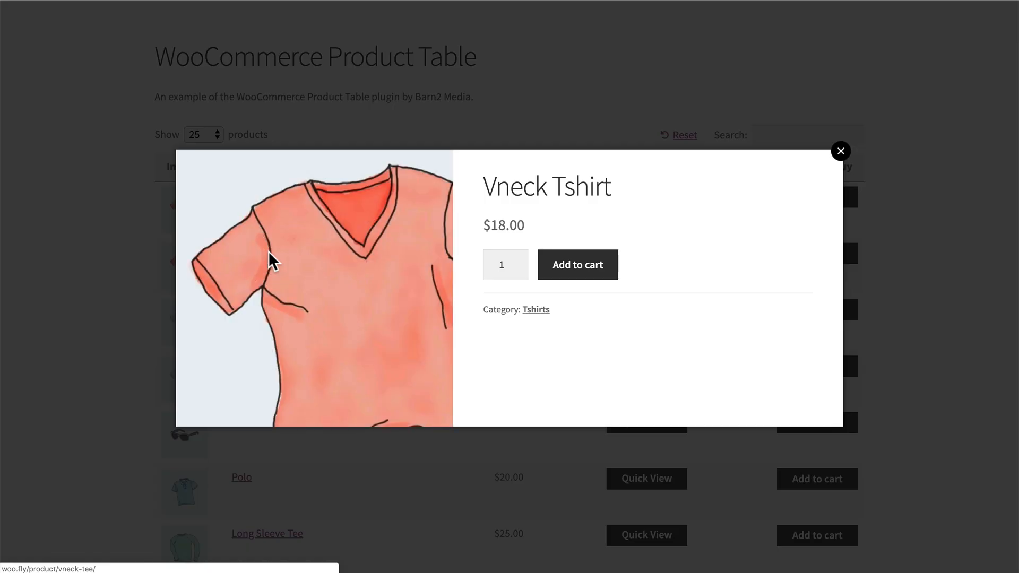
left_click(840, 151)
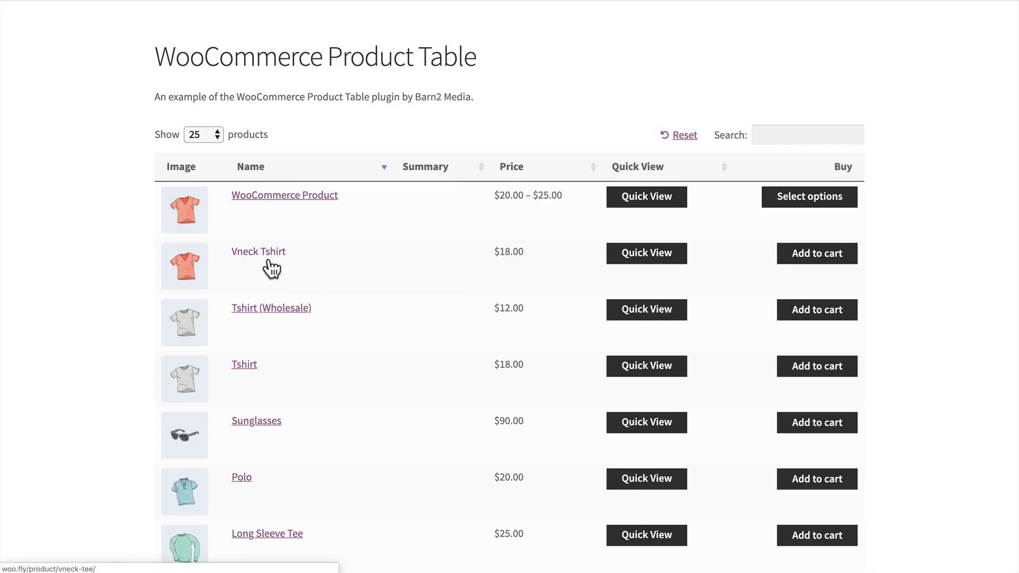
left_click(646, 309)
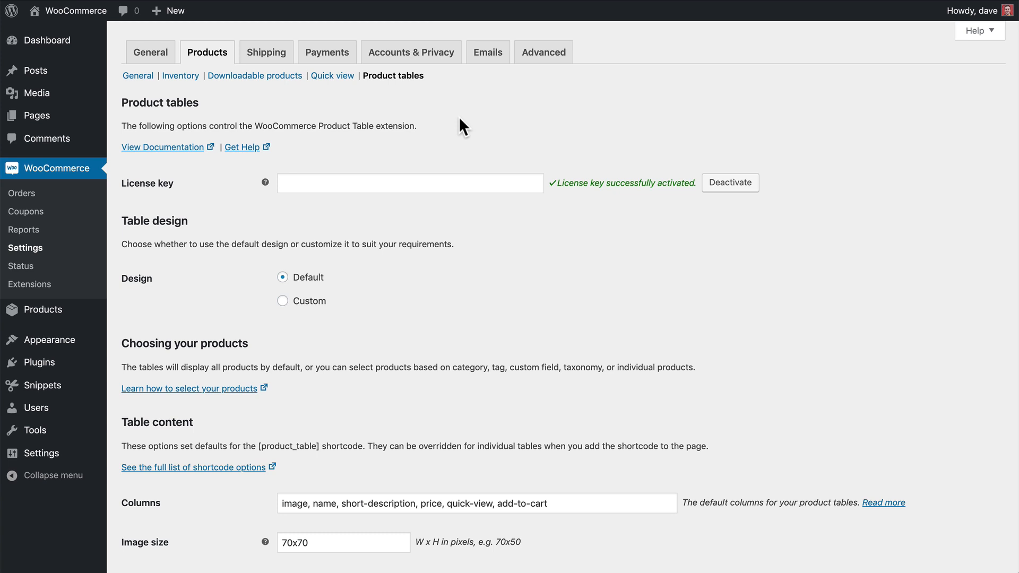
mouse_move(439, 131)
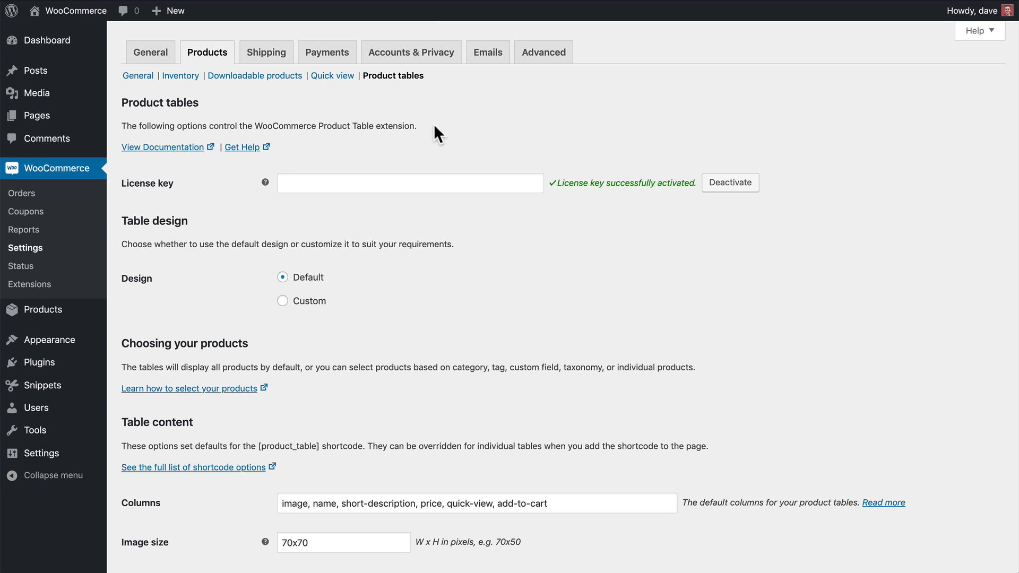
mouse_move(25, 247)
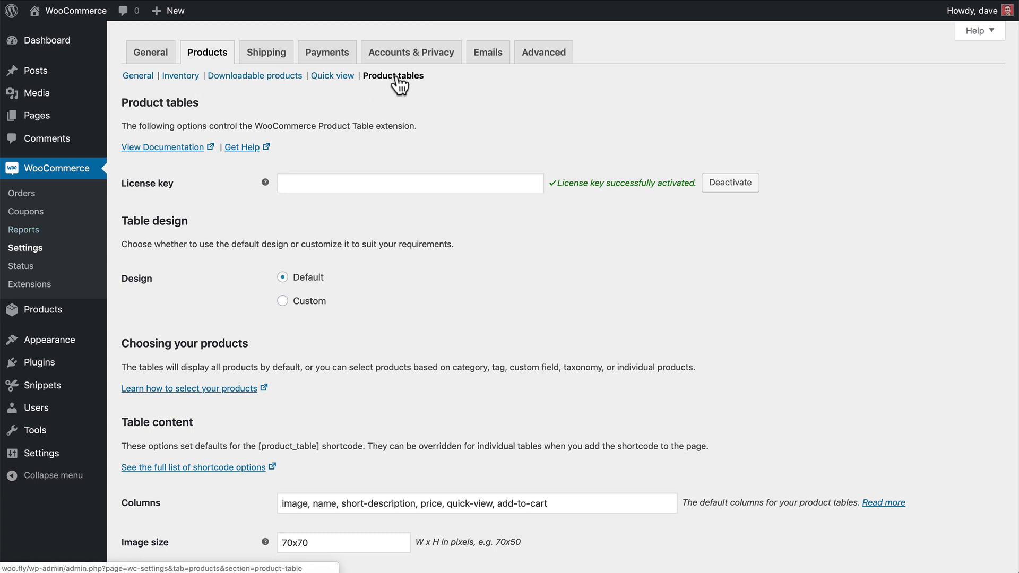
mouse_move(370, 147)
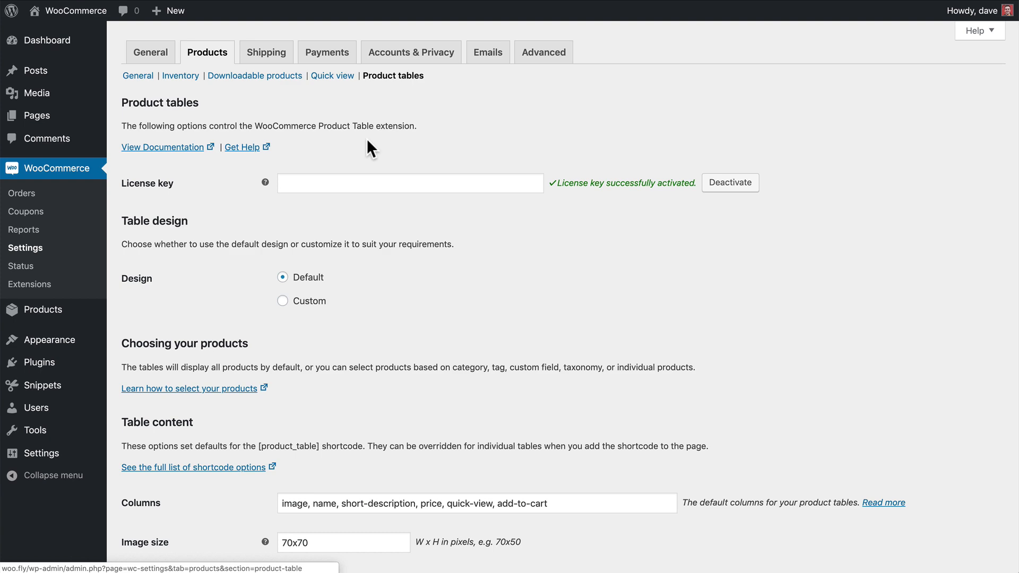
- Reach the Table content settings and select the Product links field value for editing
scroll("down", 3)
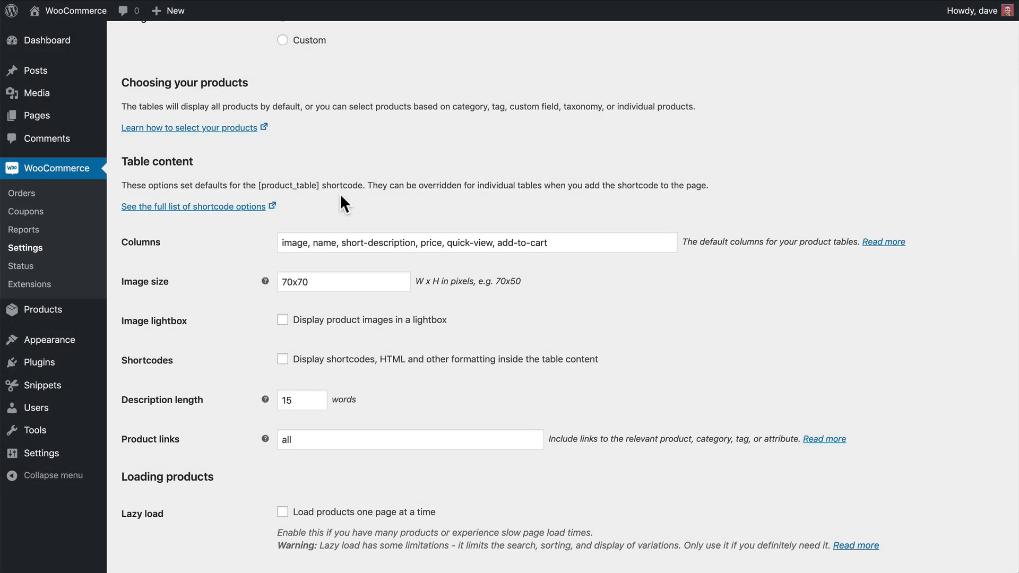
double_click(469, 242)
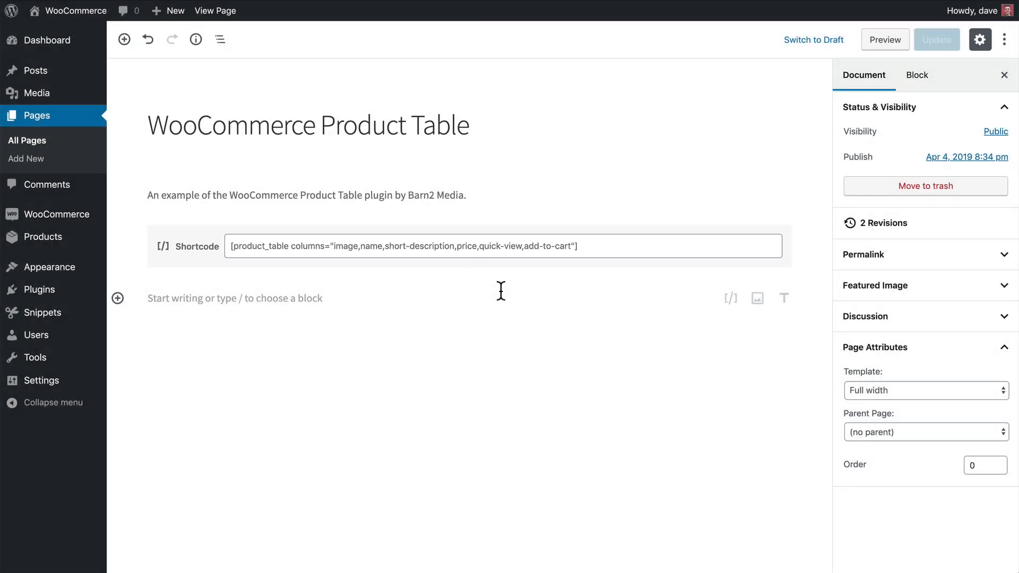
double_click(502, 245)
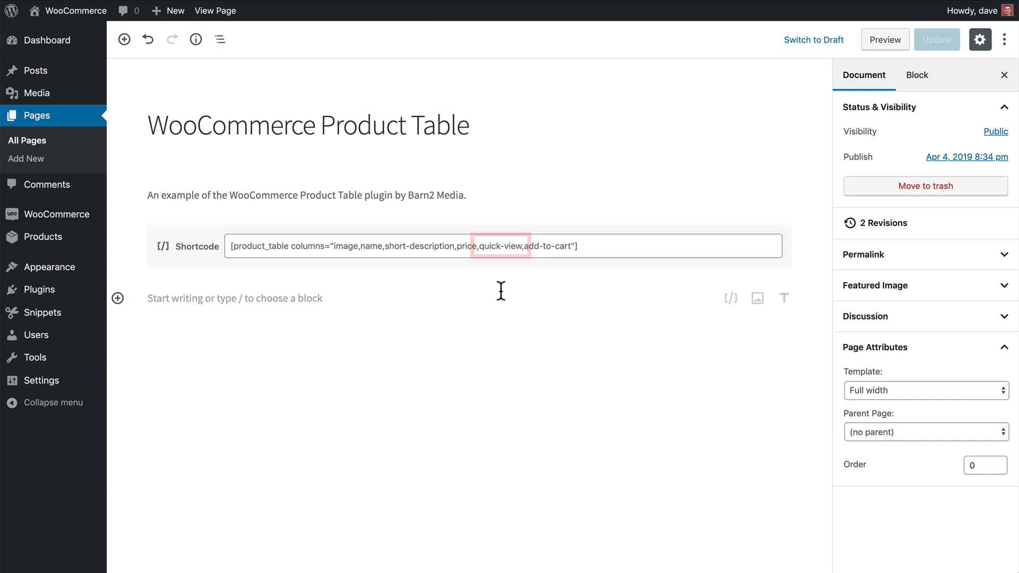
left_click(884, 39)
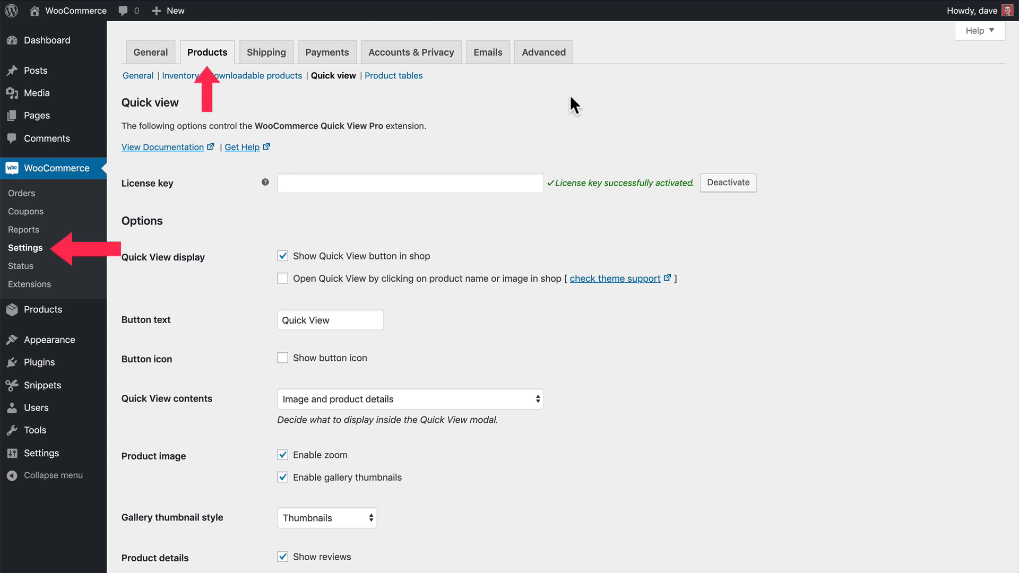
left_click(332, 75)
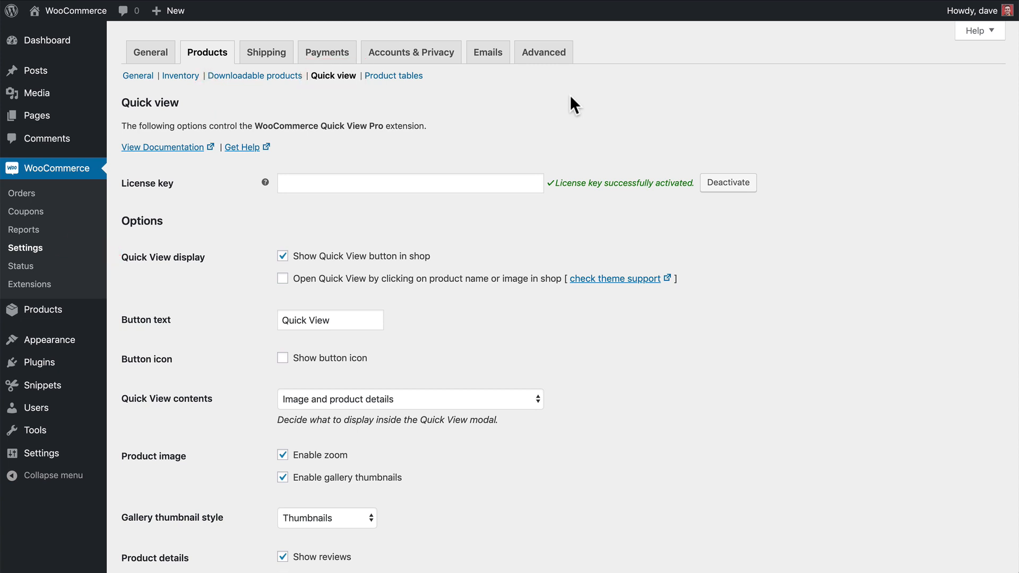
mouse_move(577, 218)
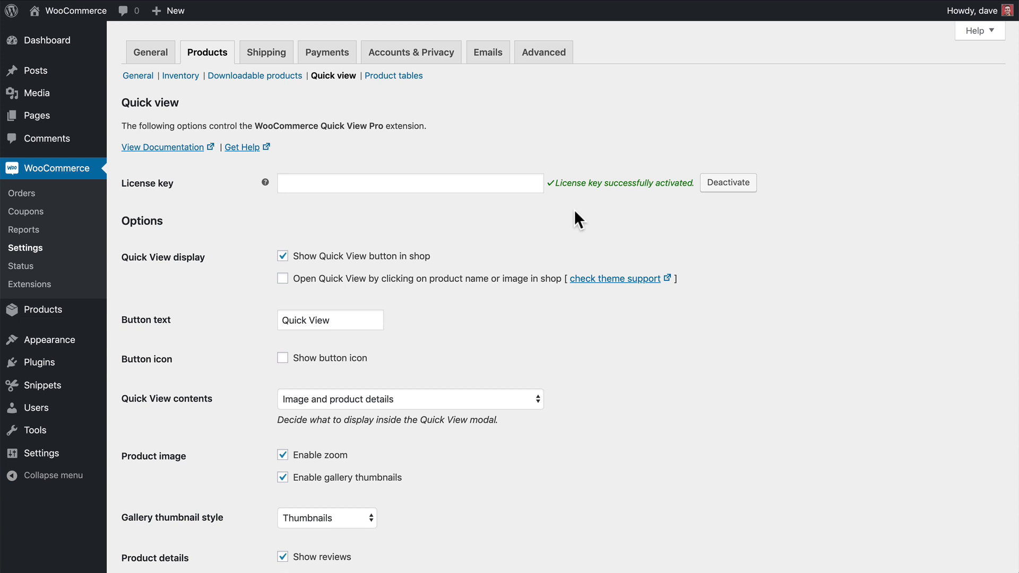
left_click(393, 75)
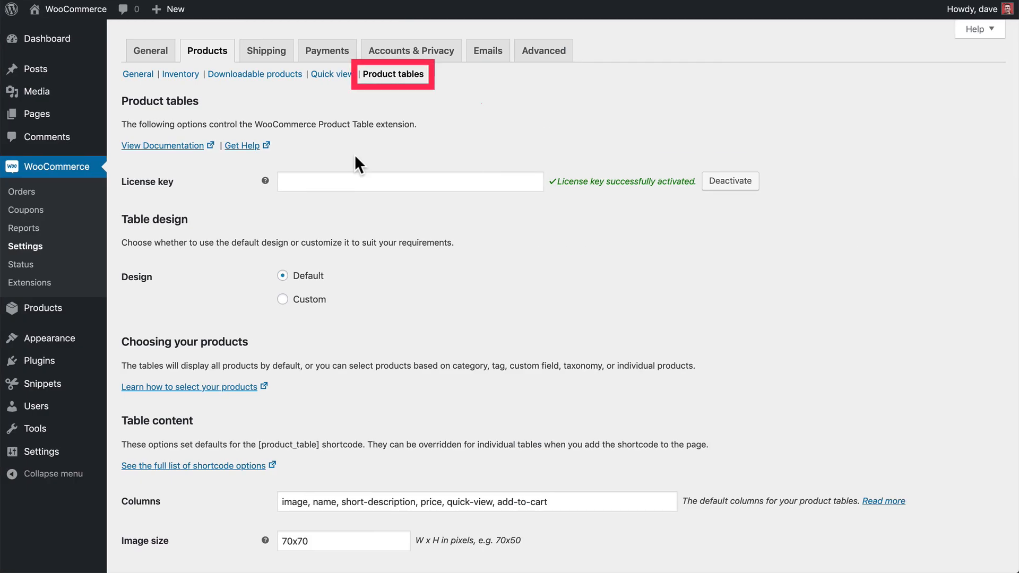
- Enable 'Replace all links to product page with Quick View' under Quick View Pro
scroll("down", 3)
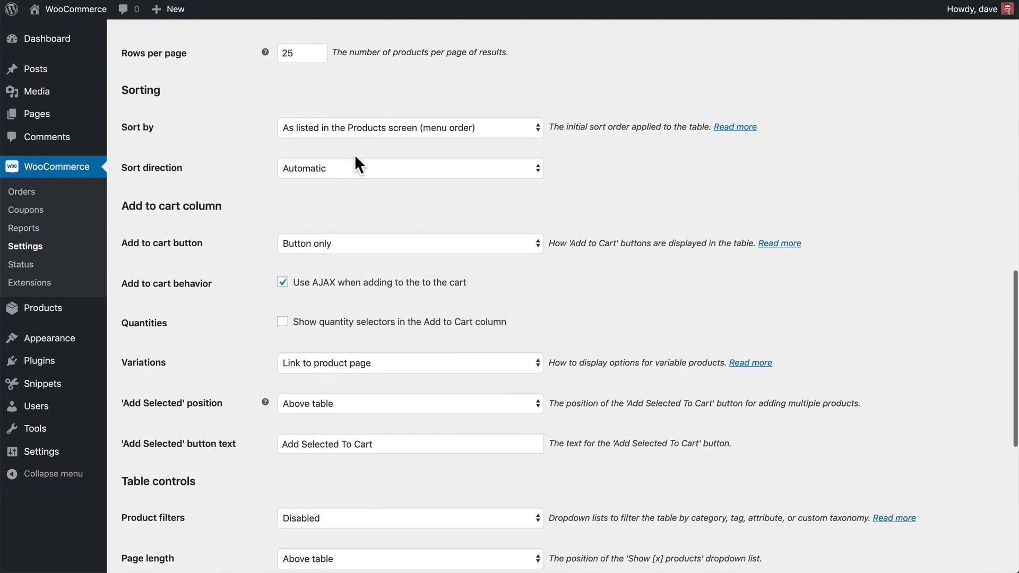
scroll("down", 3)
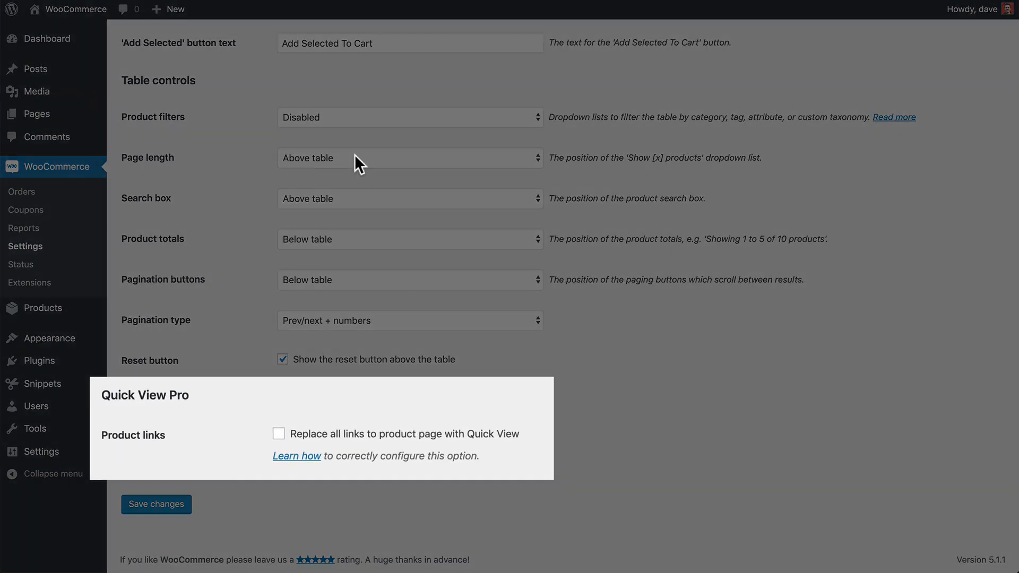
left_click(279, 434)
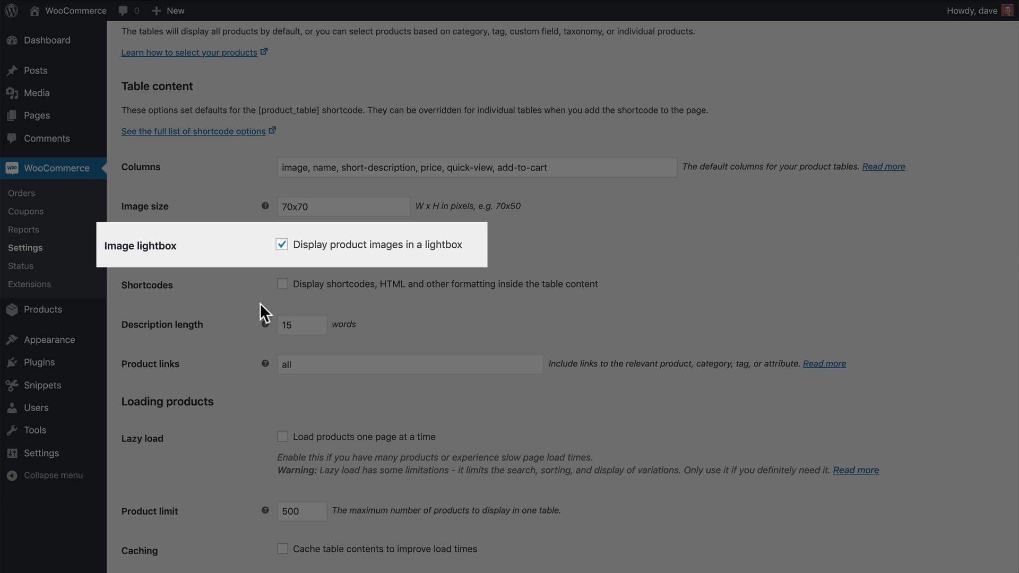
- Disable the image lightbox and set Product links to 'id, name, image'
left_click(282, 244)
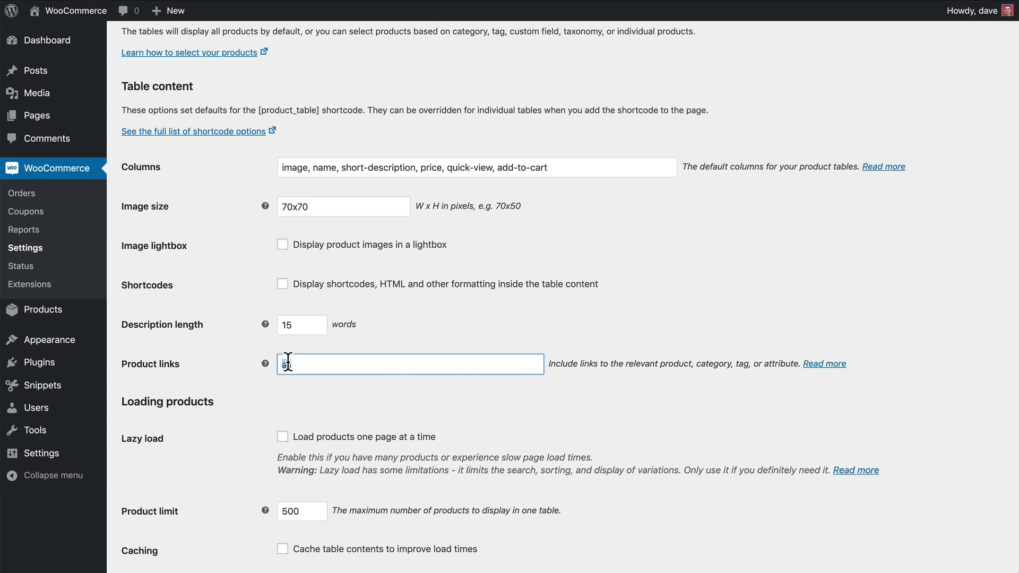
type("id")
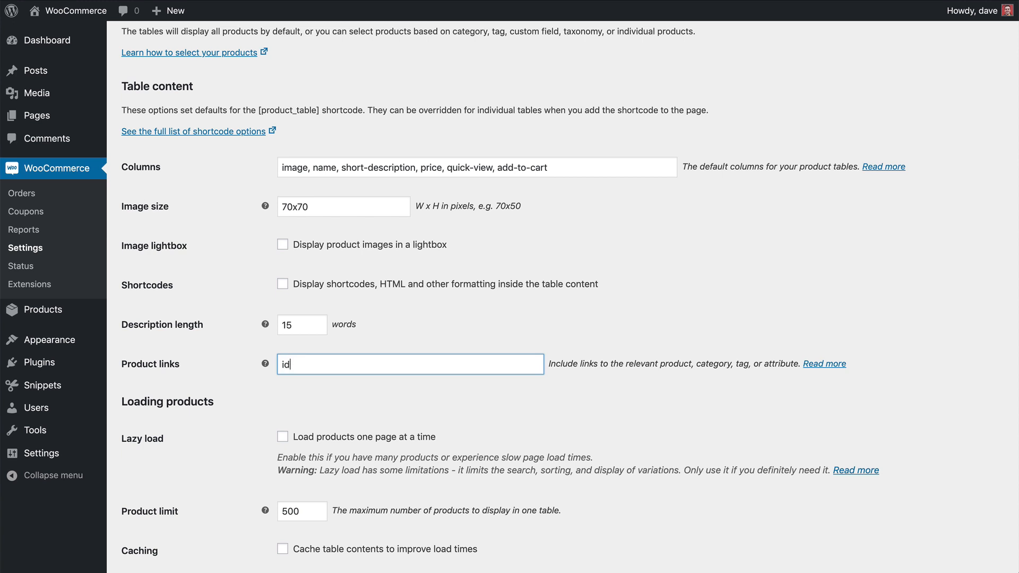
type(", name, image")
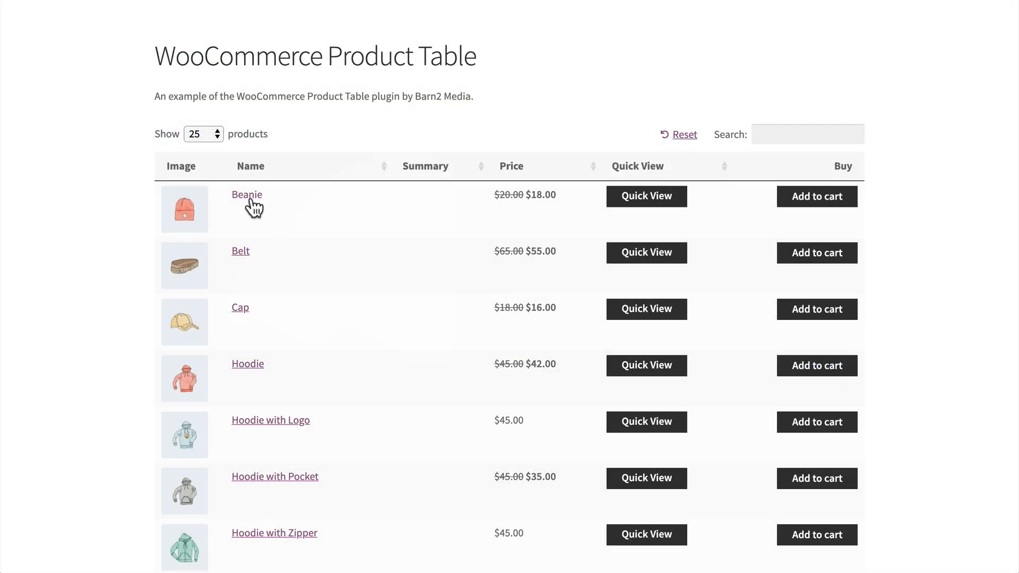
mouse_move(192, 263)
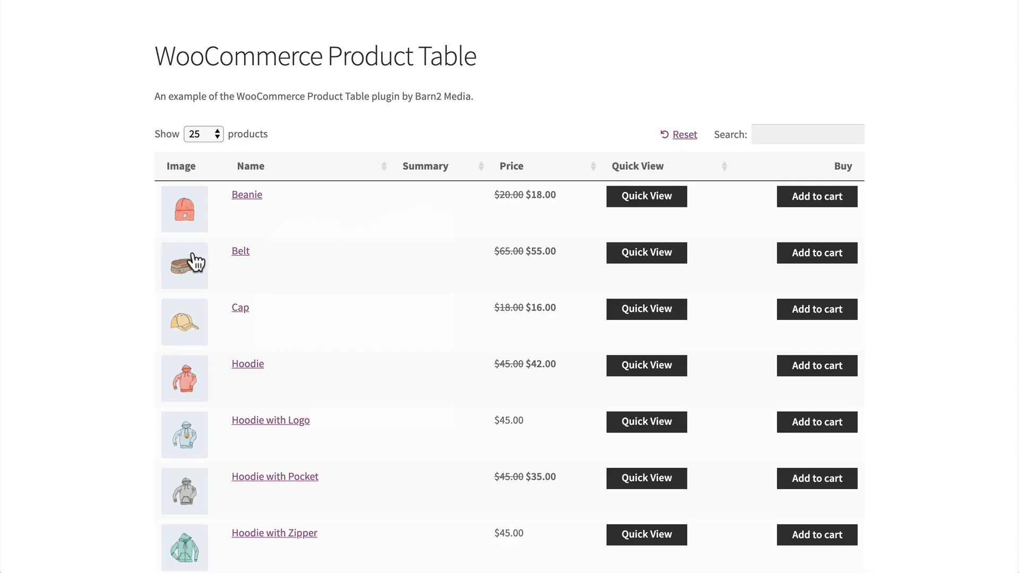
left_click(647, 309)
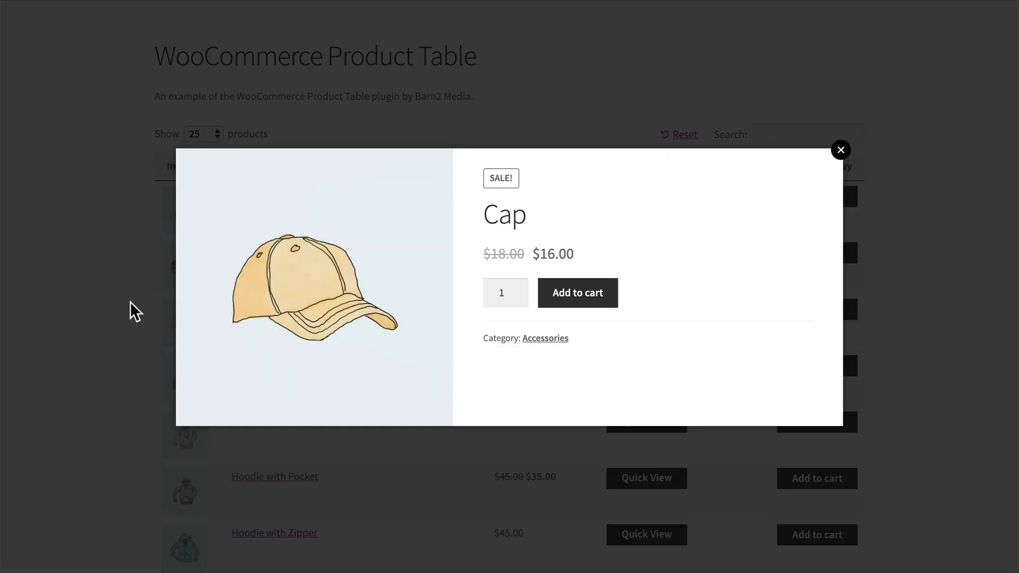
left_click(841, 149)
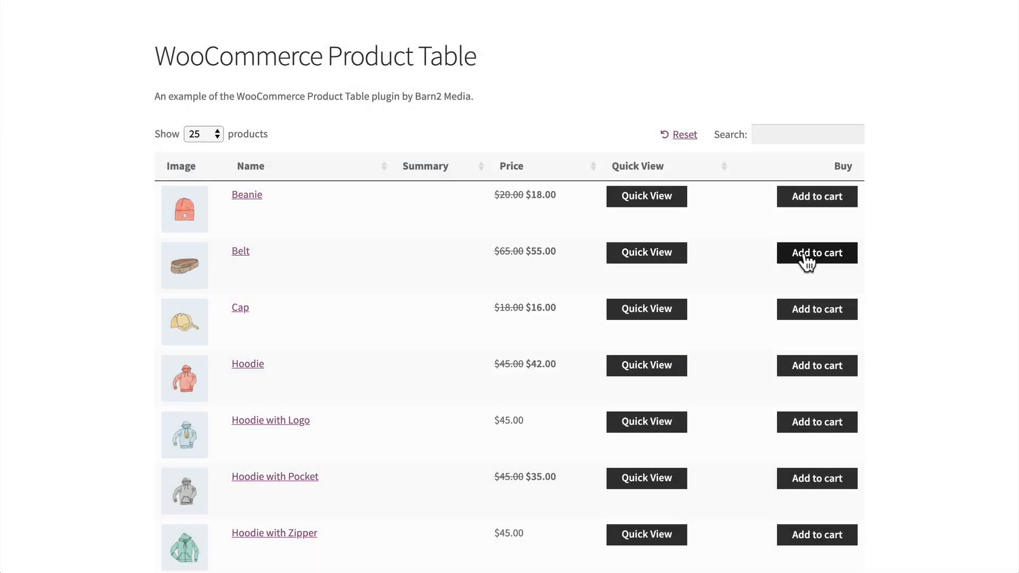
left_click(816, 252)
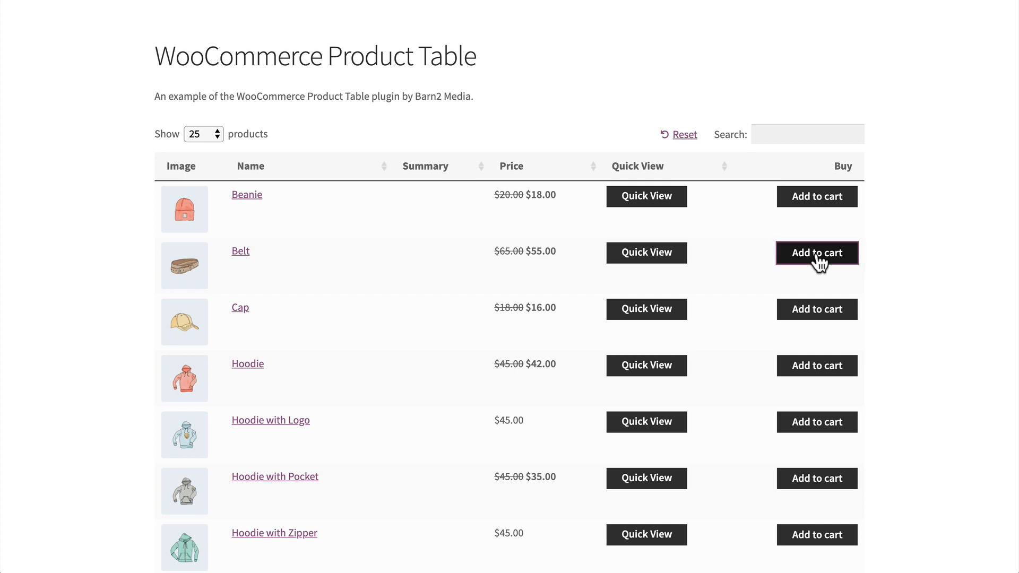
left_click(817, 252)
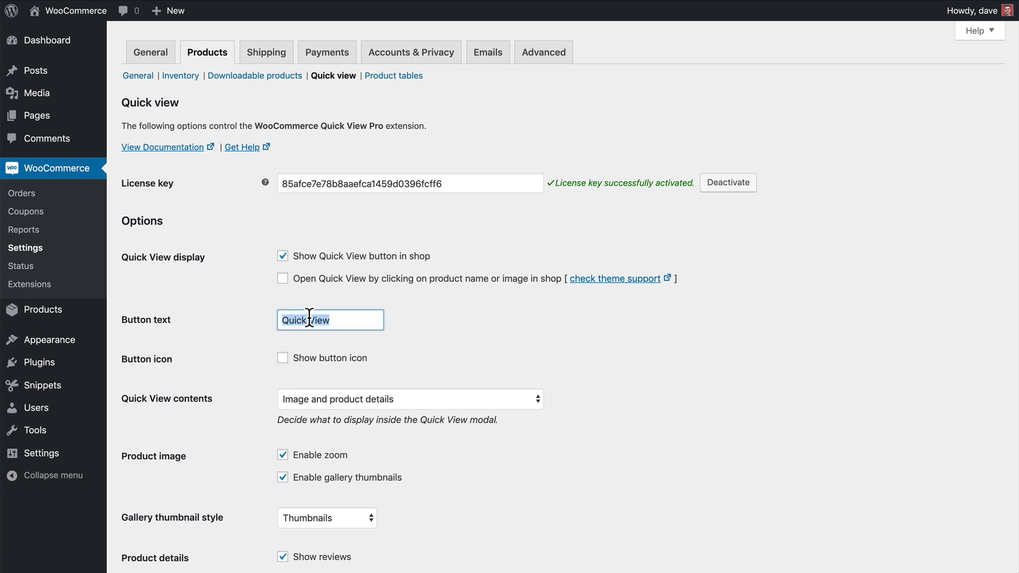
- Set the Quick View button text to 'Show Info'
type("Show Info")
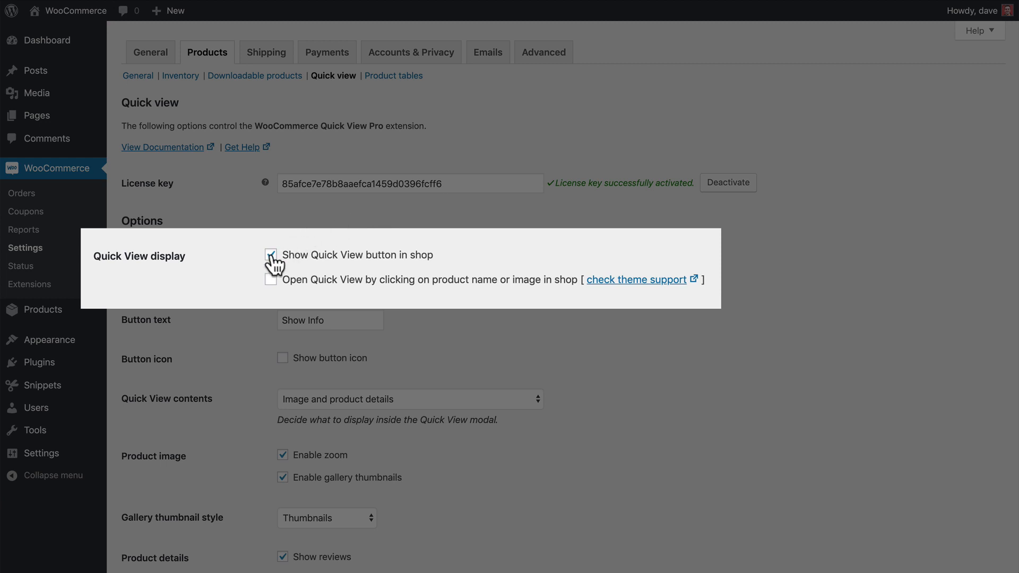
- Untick 'Show Quick View button in shop'
left_click(281, 254)
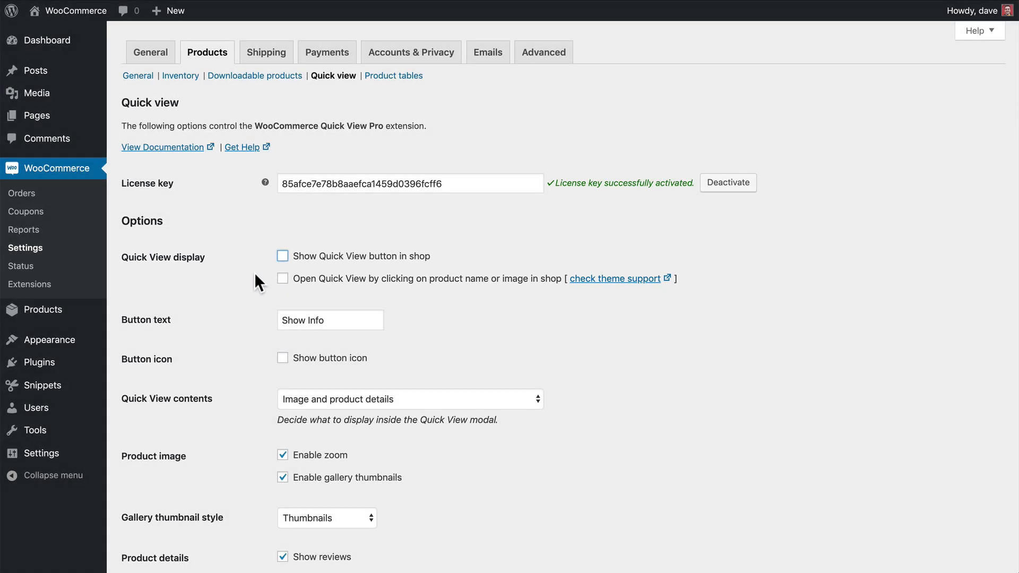